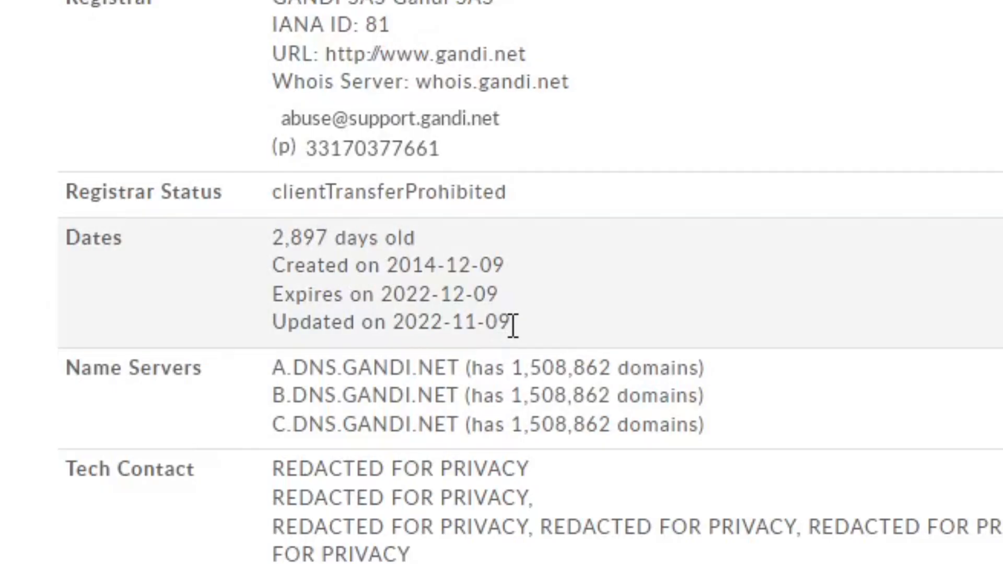
mouse_move(531, 339)
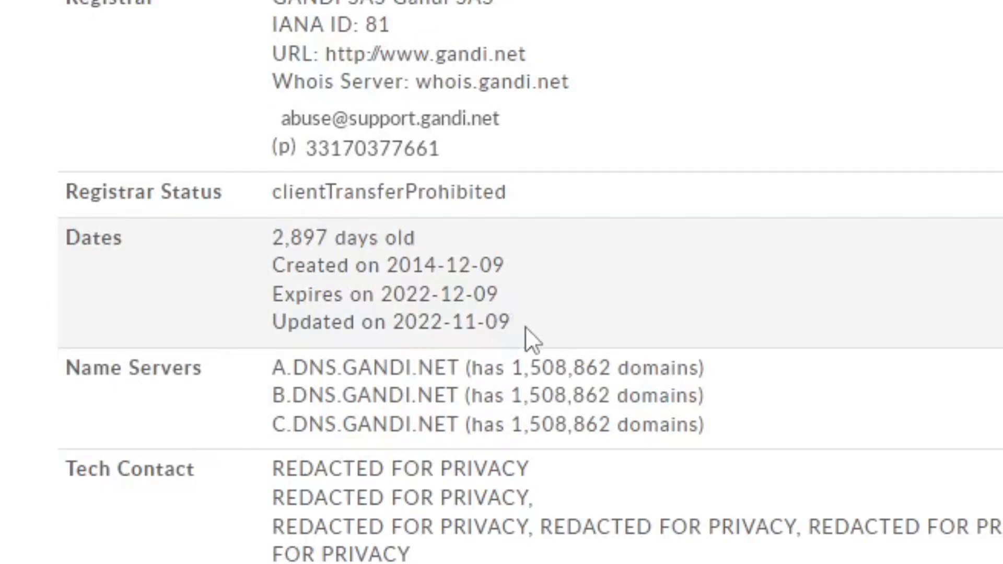